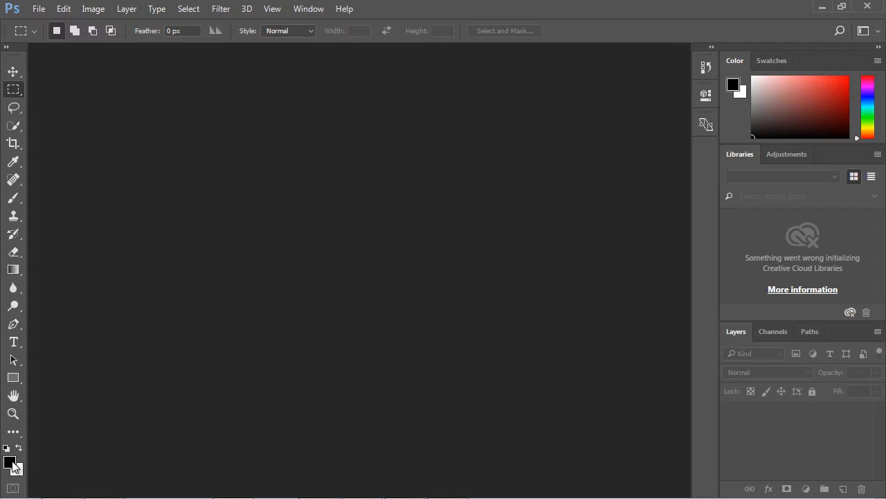
# - Open the Foreground Color picker from the Tools panel swatch, showing black
pyautogui.click(10, 462)
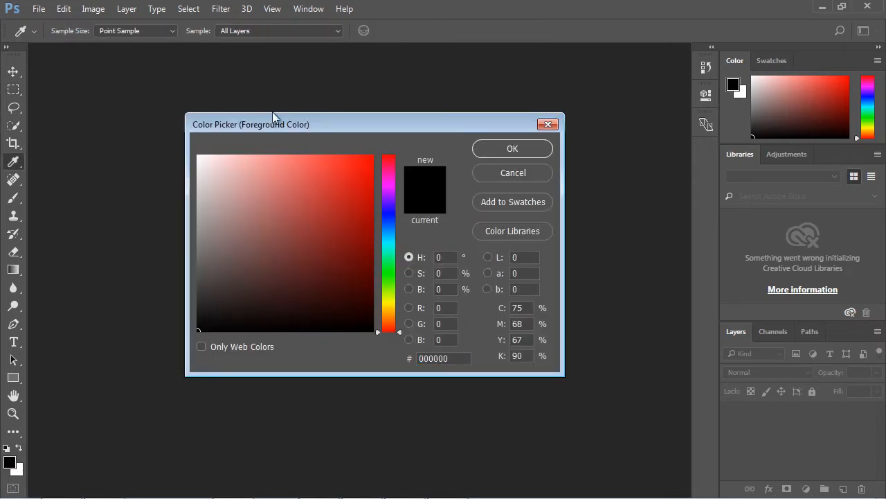
pyautogui.moveTo(549, 124)
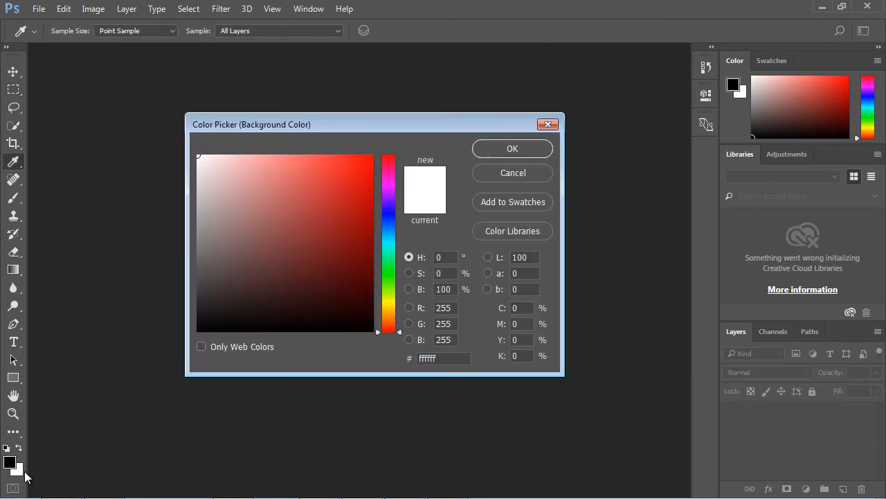
pyautogui.moveTo(304, 136)
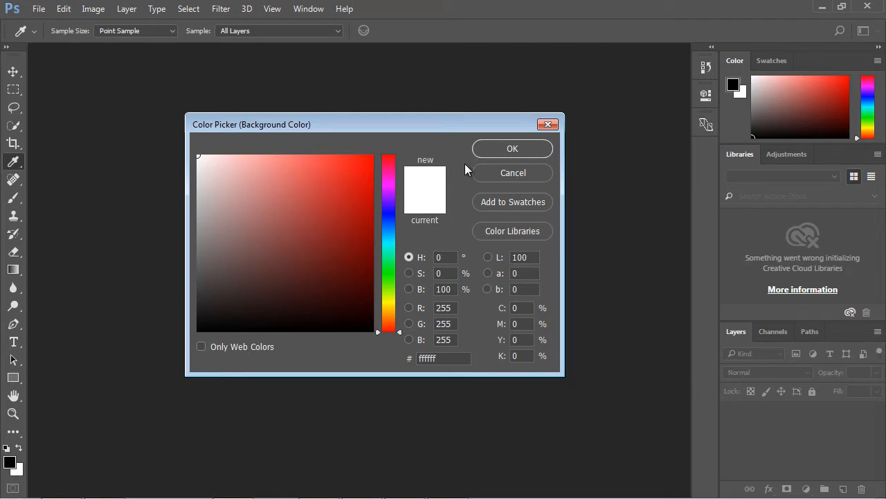
pyautogui.moveTo(467, 168)
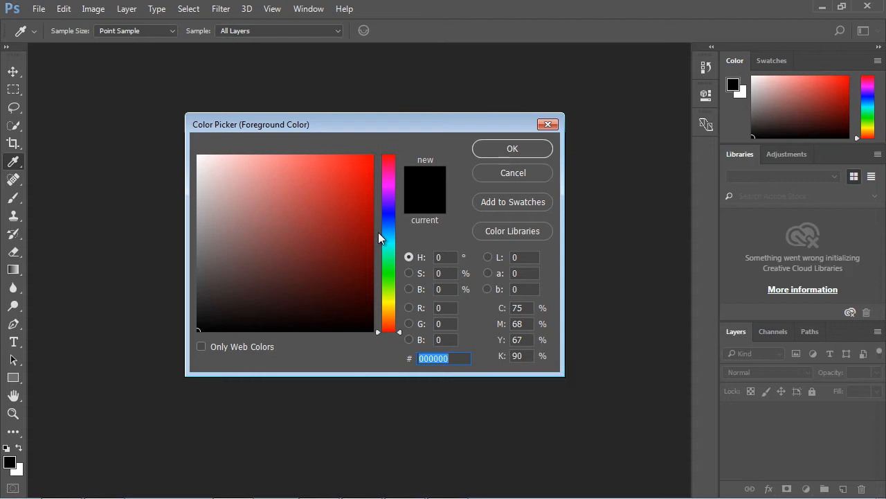
pyautogui.click(367, 233)
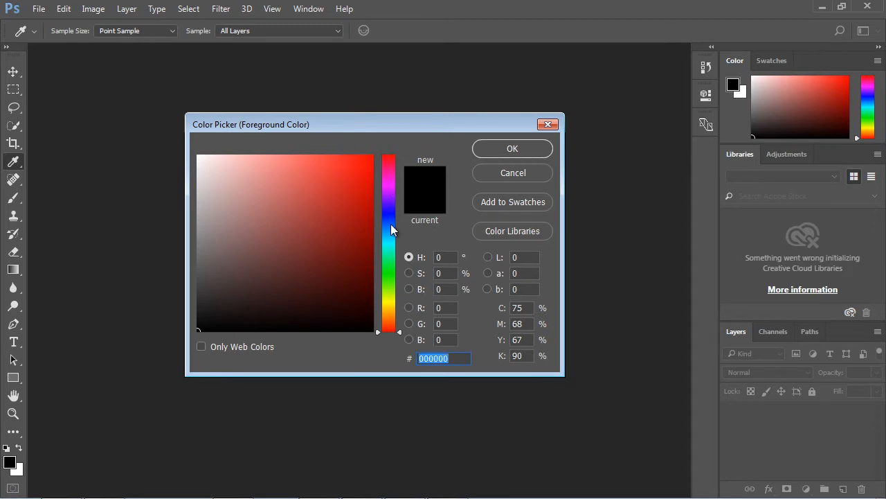
pyautogui.moveTo(388, 215)
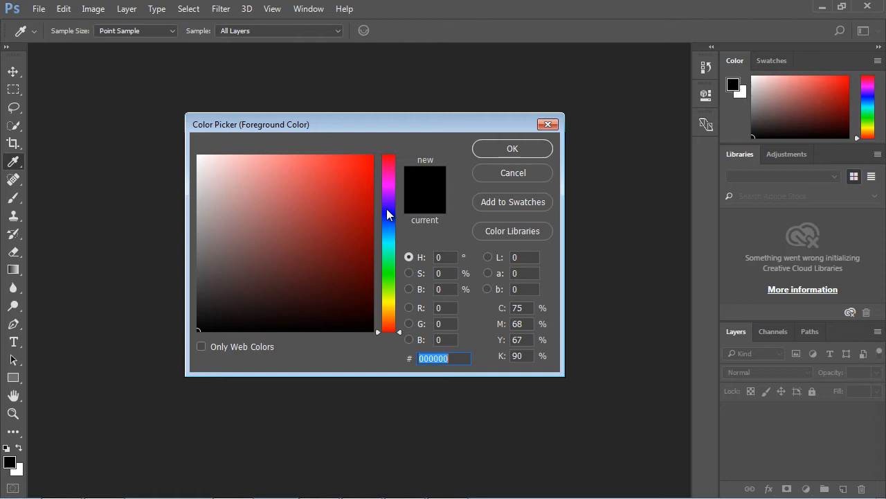
pyautogui.moveTo(393, 203)
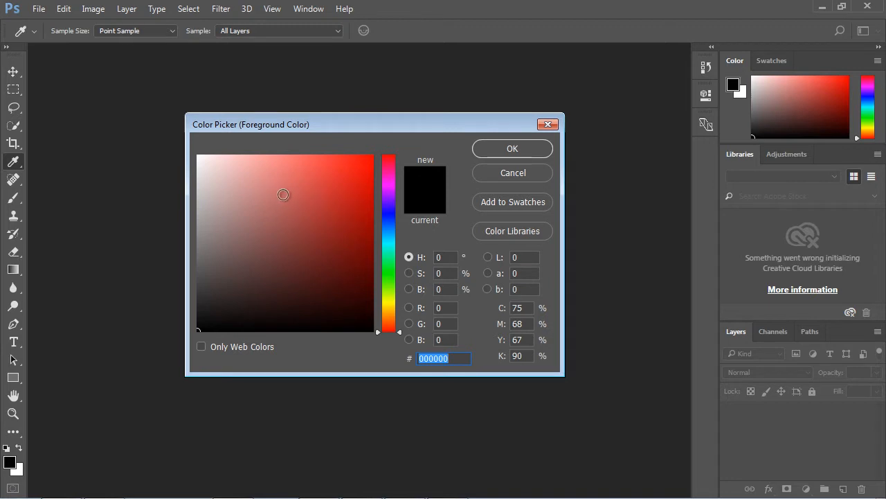
pyautogui.moveTo(393, 220)
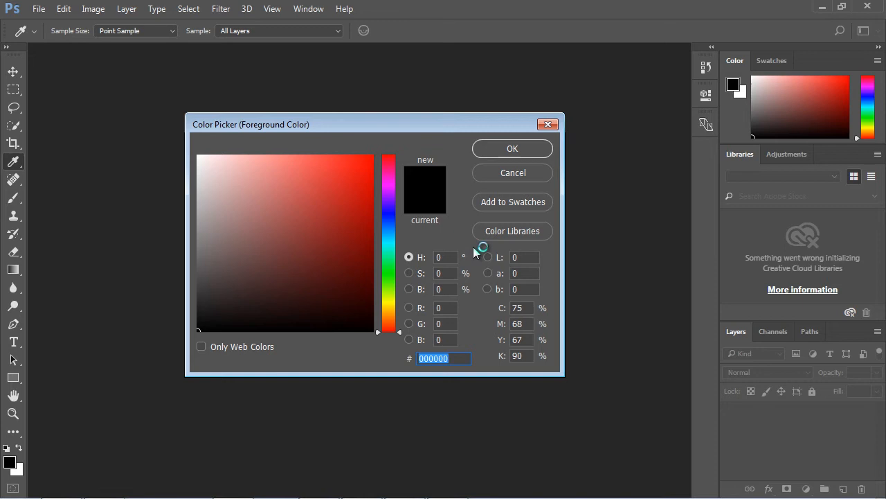
pyautogui.moveTo(474, 252)
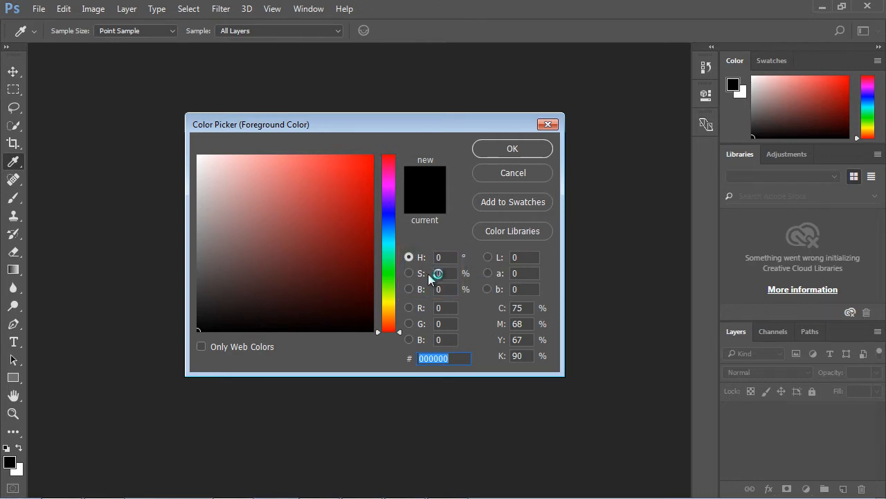
pyautogui.moveTo(425, 290)
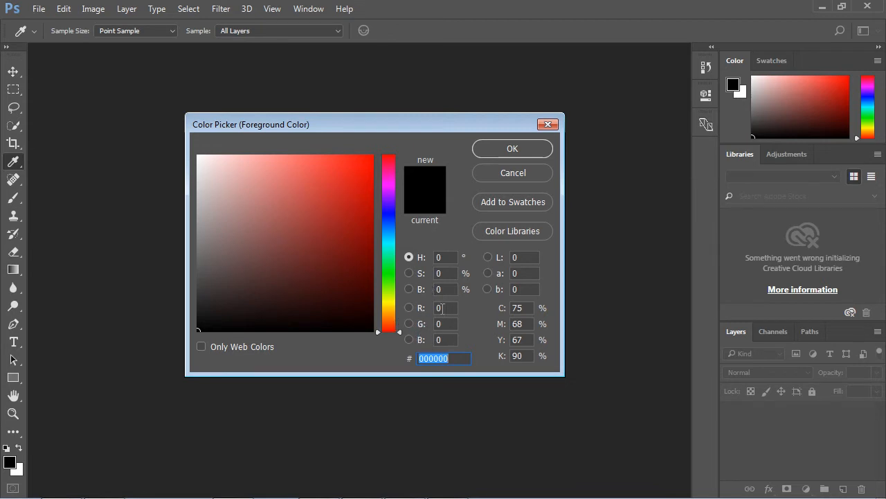
pyautogui.moveTo(421, 307)
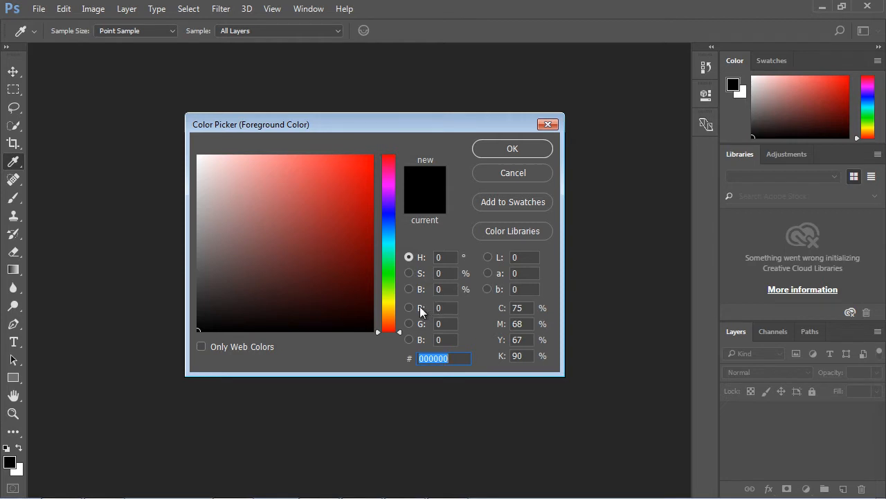
pyautogui.moveTo(417, 363)
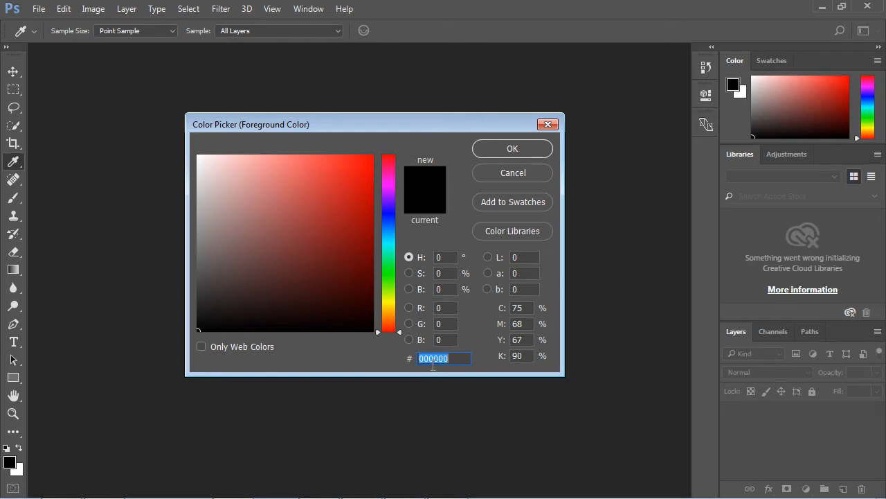
pyautogui.moveTo(443, 367)
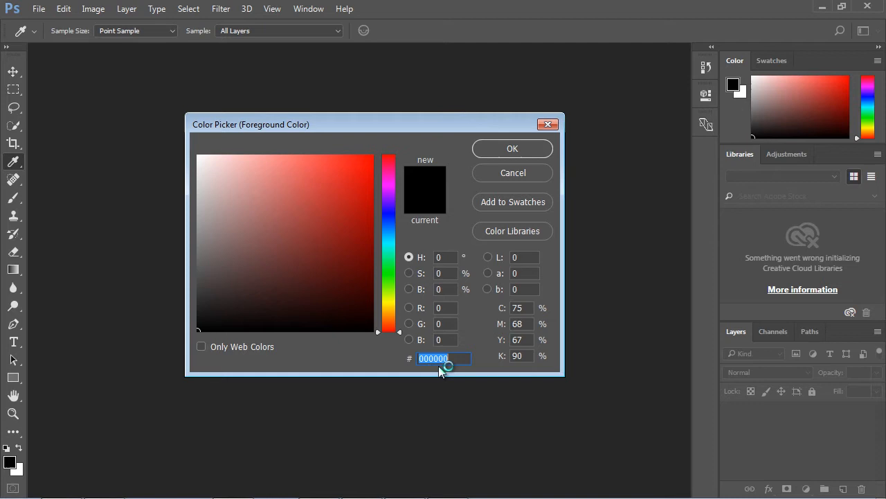
# - Adjust the Color Picker's hue slider toward 42° for orange tones
pyautogui.click(331, 230)
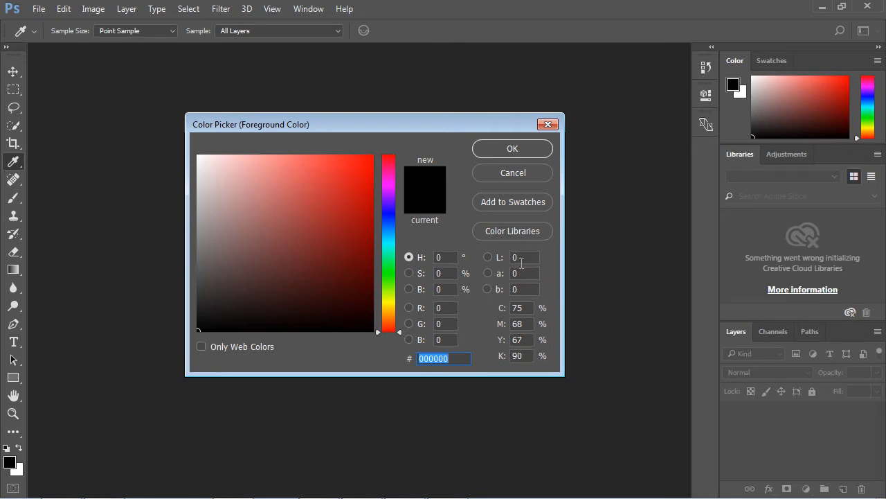
pyautogui.moveTo(465, 260)
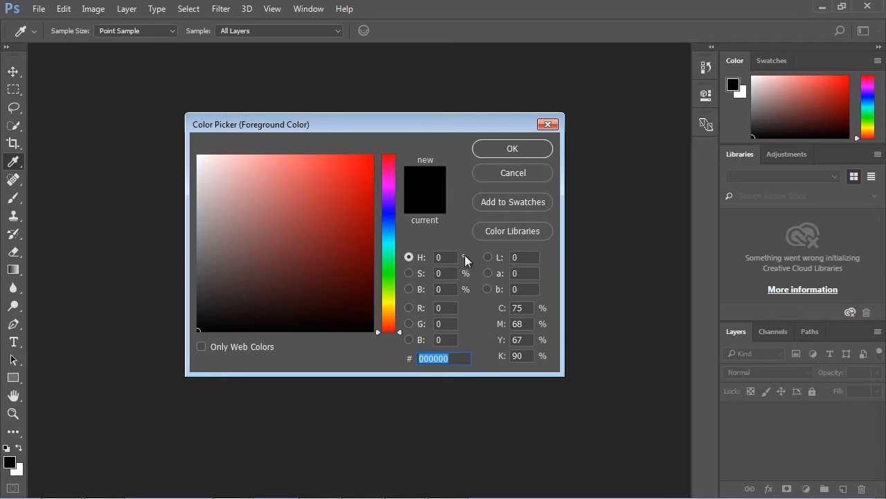
pyautogui.moveTo(408, 276)
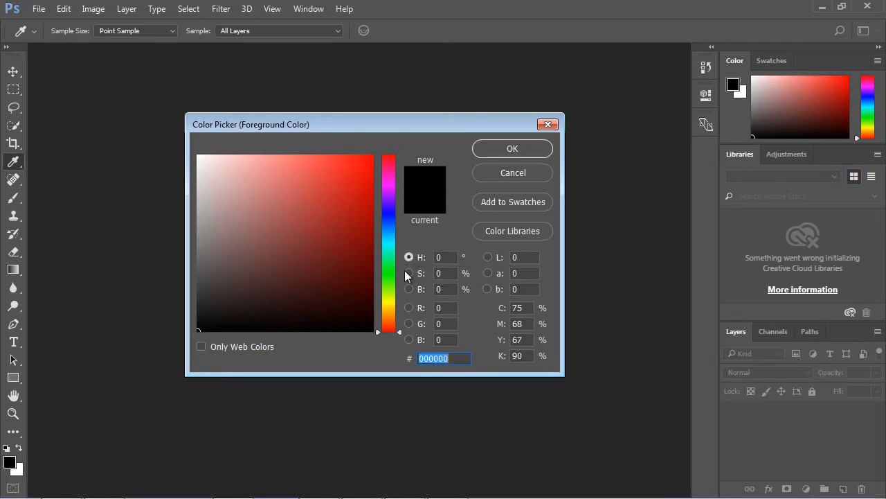
pyautogui.moveTo(427, 260)
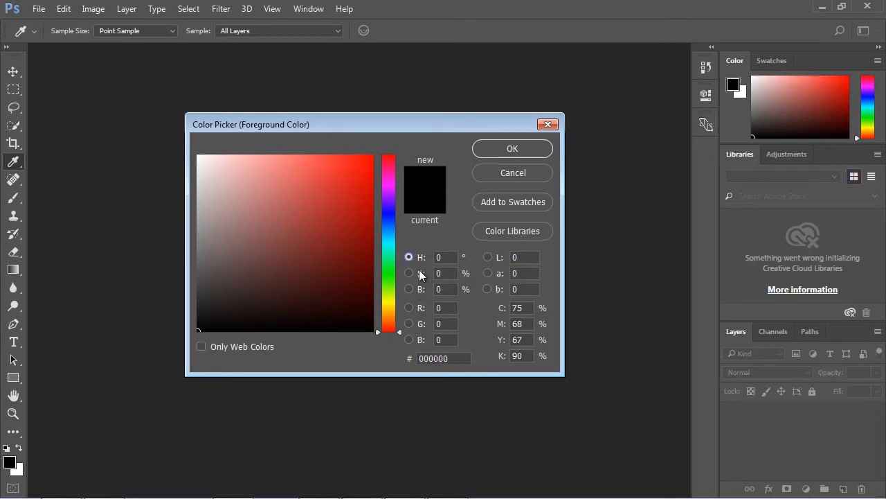
pyautogui.moveTo(422, 297)
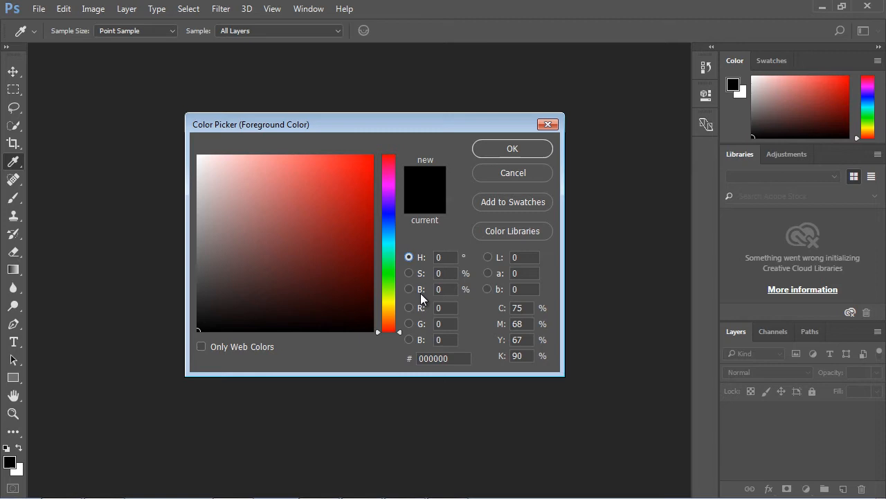
pyautogui.moveTo(431, 271)
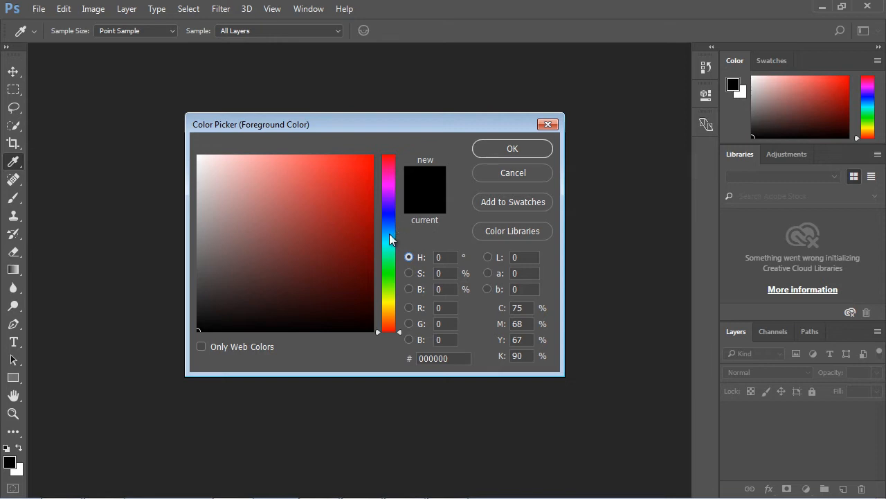
pyautogui.moveTo(391, 230)
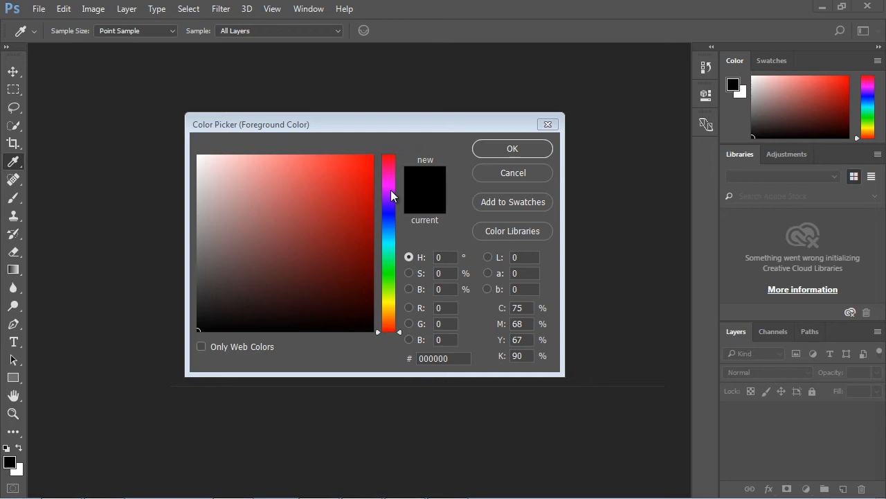
pyautogui.moveTo(346, 175)
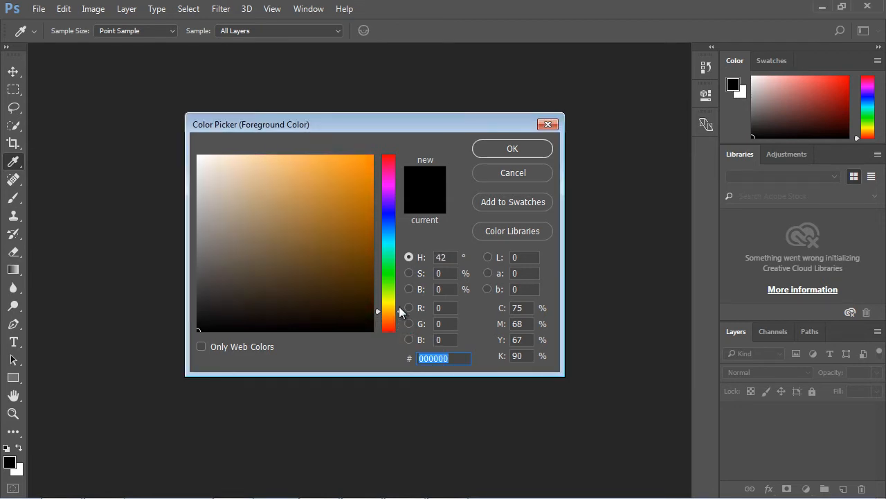
# - Move the hue slider, then enter 240° in the H field for blue shades
pyautogui.click(387, 155)
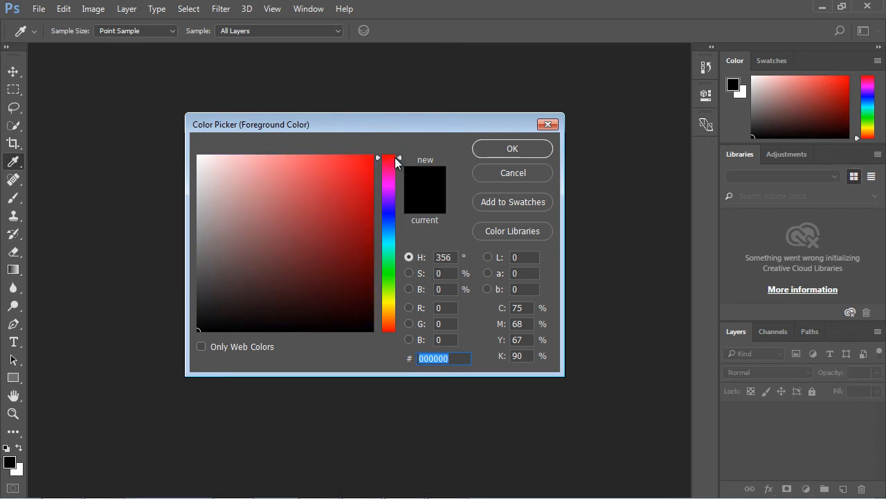
pyautogui.moveTo(389, 157); pyautogui.dragTo(390, 207)
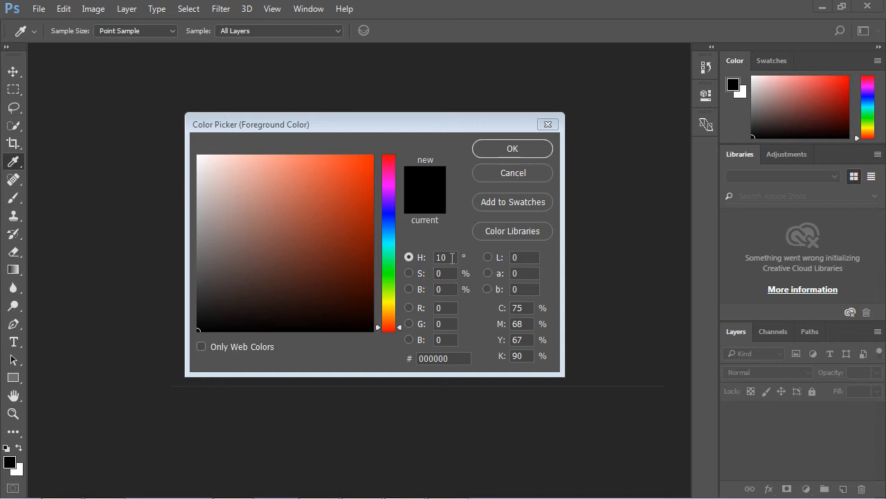
pyautogui.click(444, 358)
pyautogui.write('210')
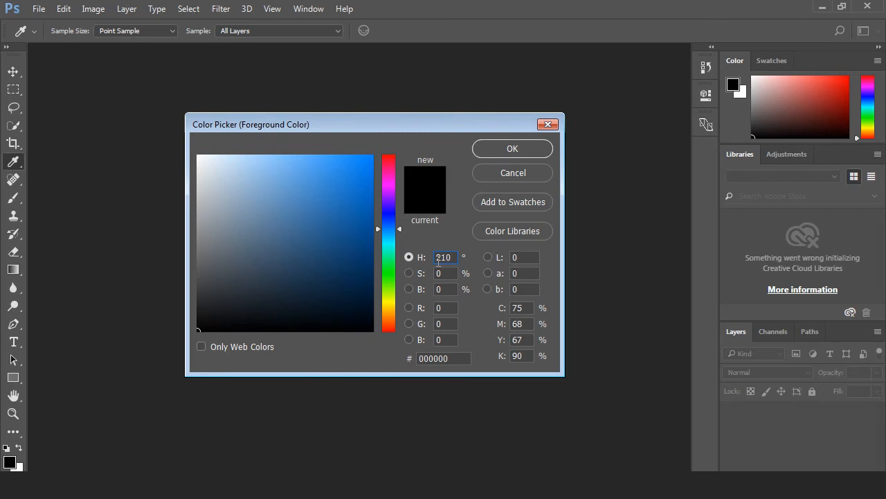
pyautogui.moveTo(388, 229); pyautogui.dragTo(388, 272)
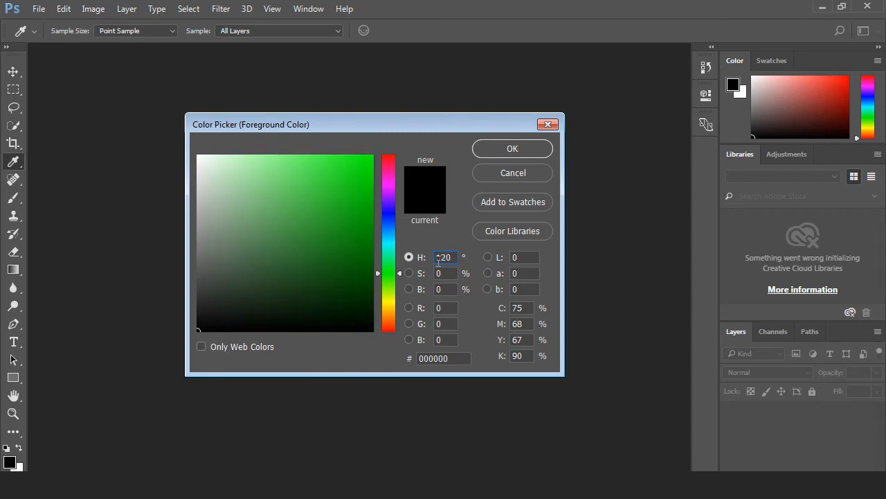
pyautogui.write('120')
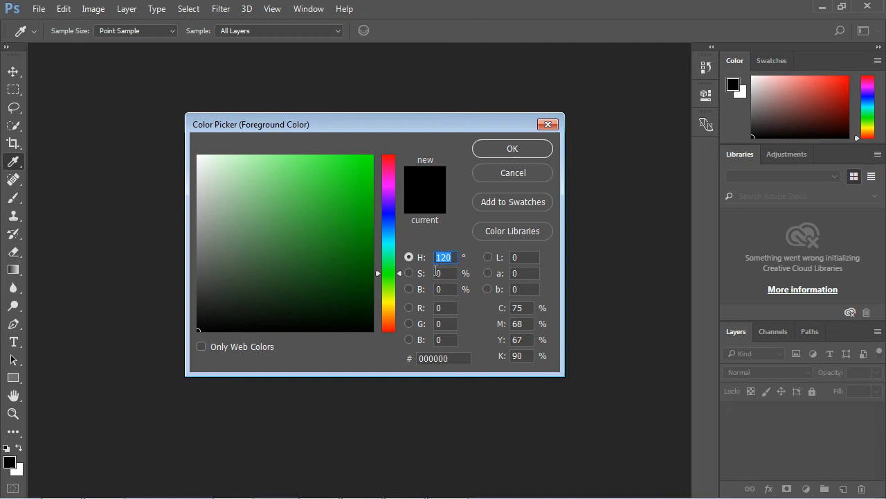
pyautogui.write('2')
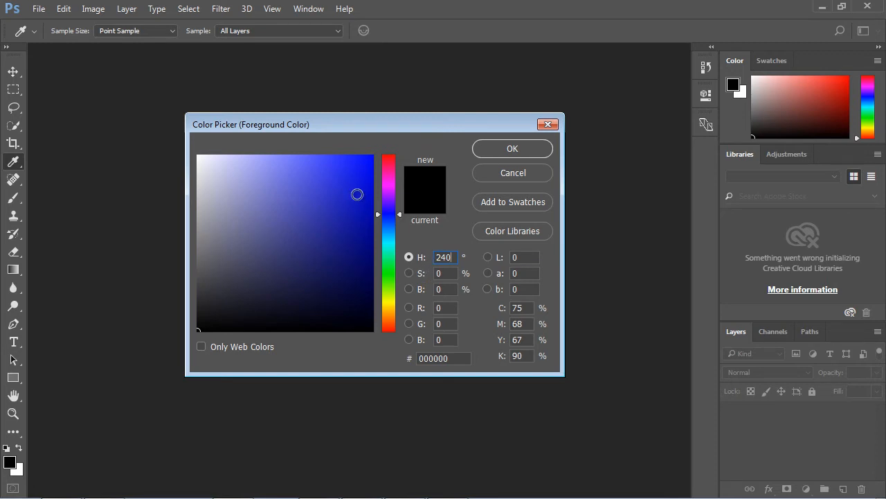
# - Pick medium blue 3c3ca7 from the color field
pyautogui.click(276, 208)
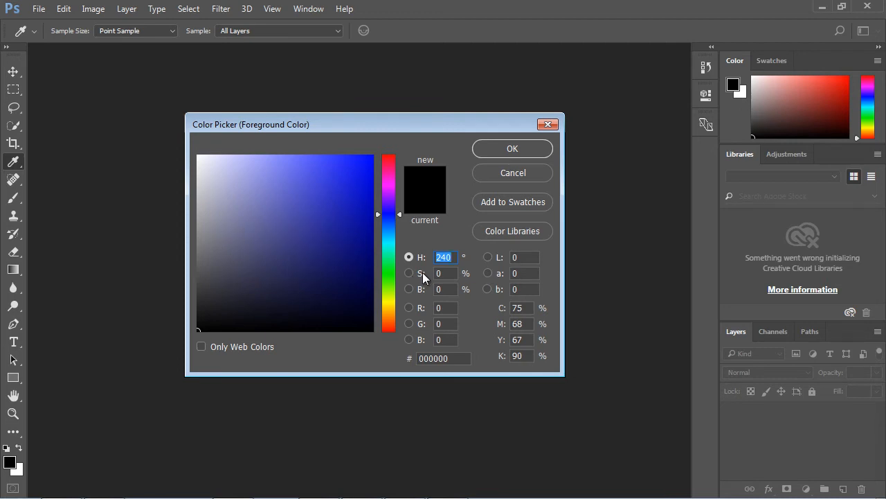
pyautogui.click(295, 198)
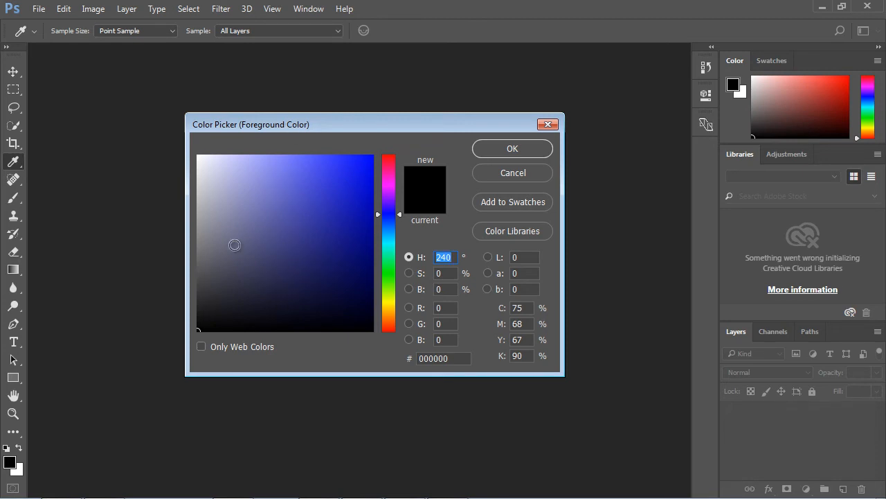
pyautogui.moveTo(231, 239)
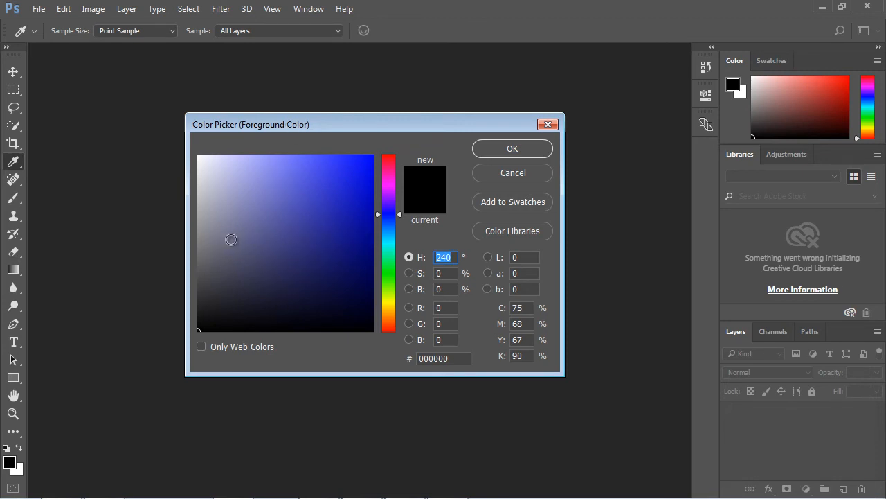
pyautogui.click(310, 217)
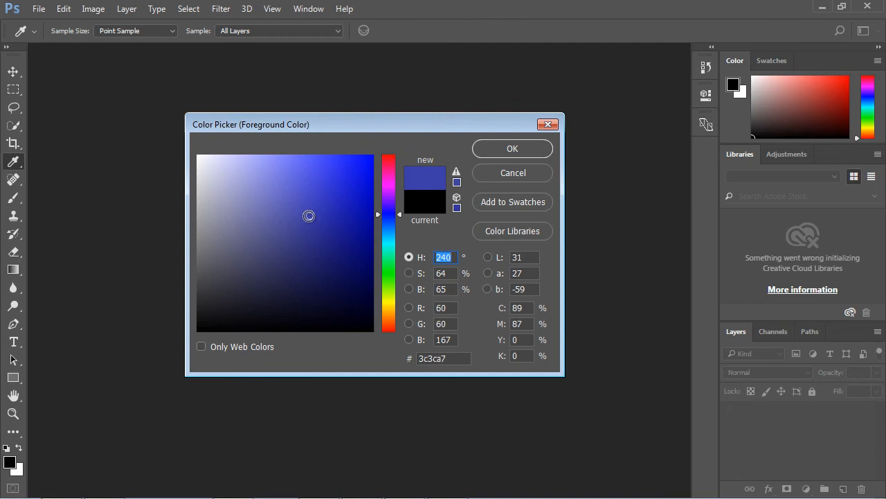
# - Try greyer and paler blues, a fully saturated blue, then pale lavender
pyautogui.click(266, 216)
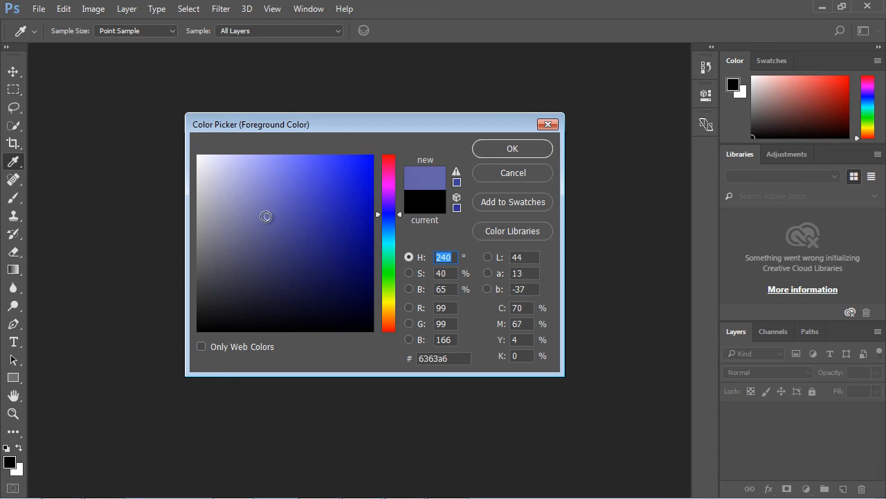
pyautogui.click(260, 216)
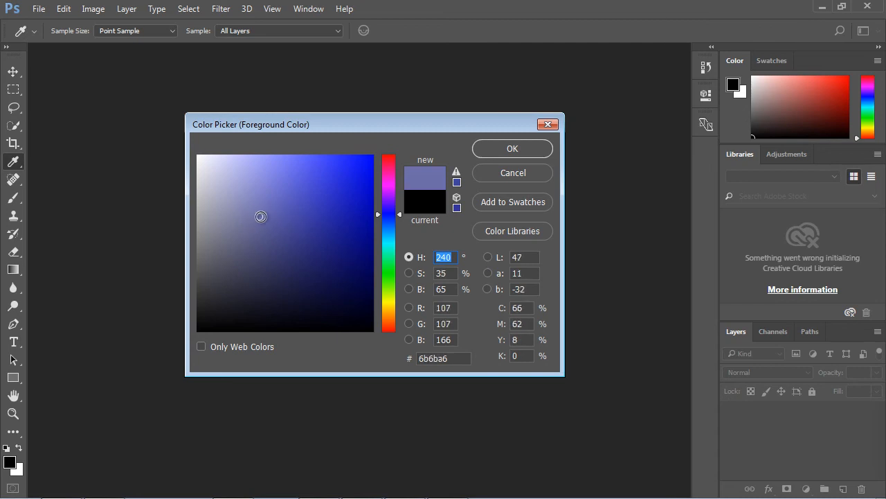
pyautogui.click(314, 218)
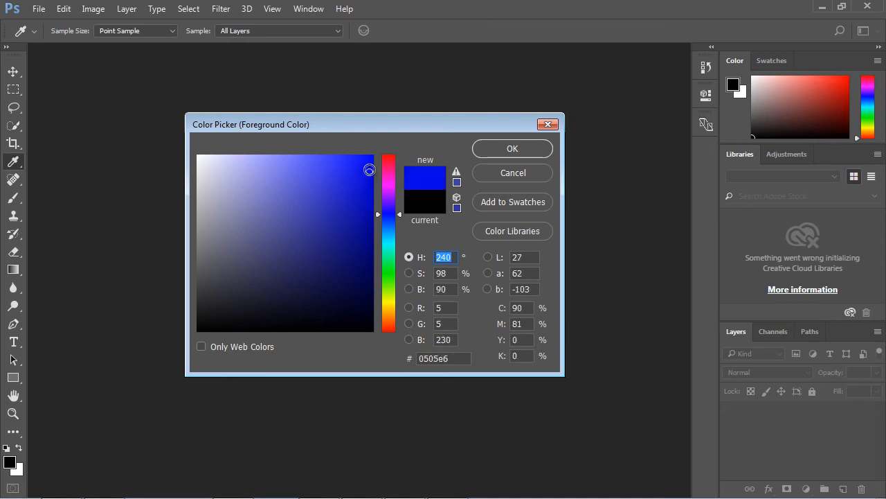
pyautogui.moveTo(369, 169); pyautogui.dragTo(371, 158)
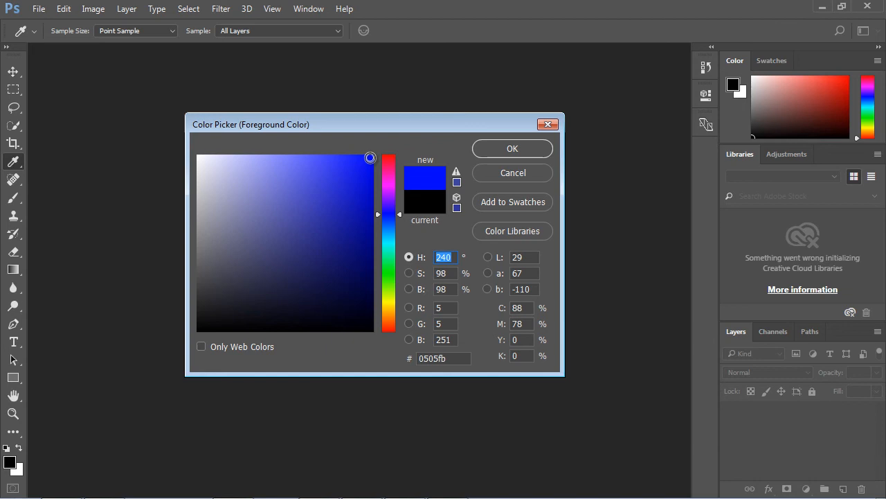
pyautogui.click(279, 165)
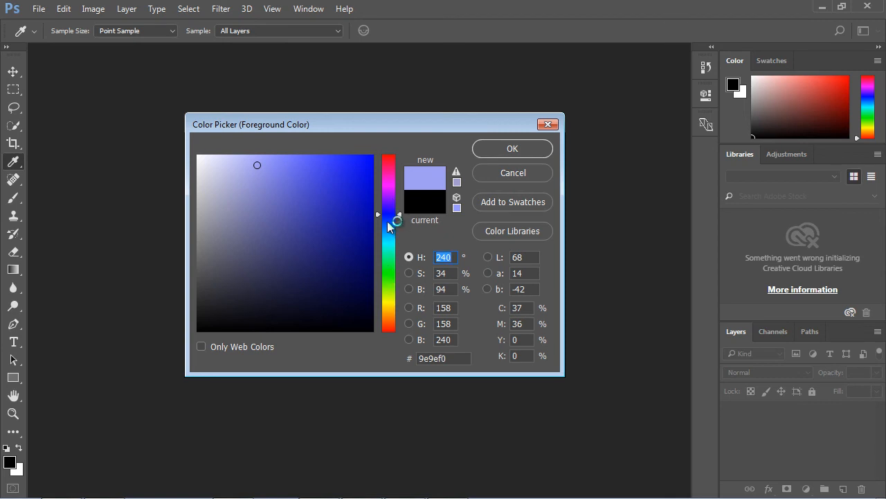
pyautogui.moveTo(390, 203)
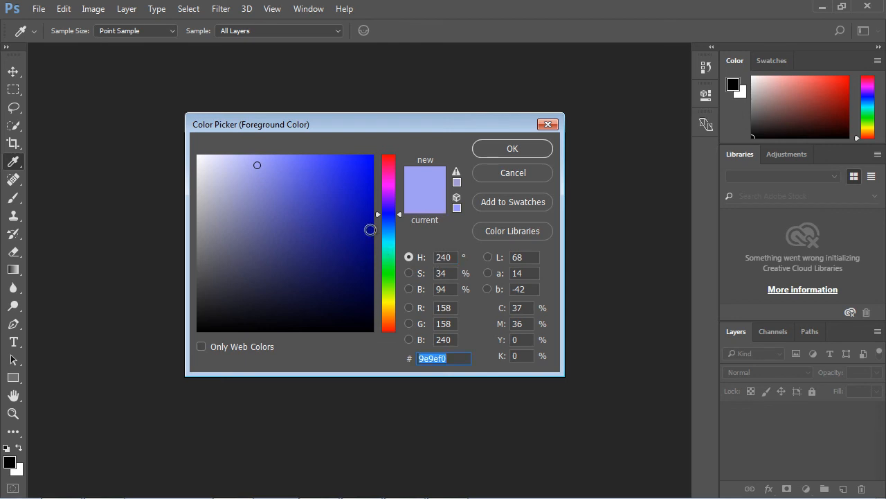
# - Select pale lavender blue 9e9ef0 in the color field
pyautogui.click(308, 199)
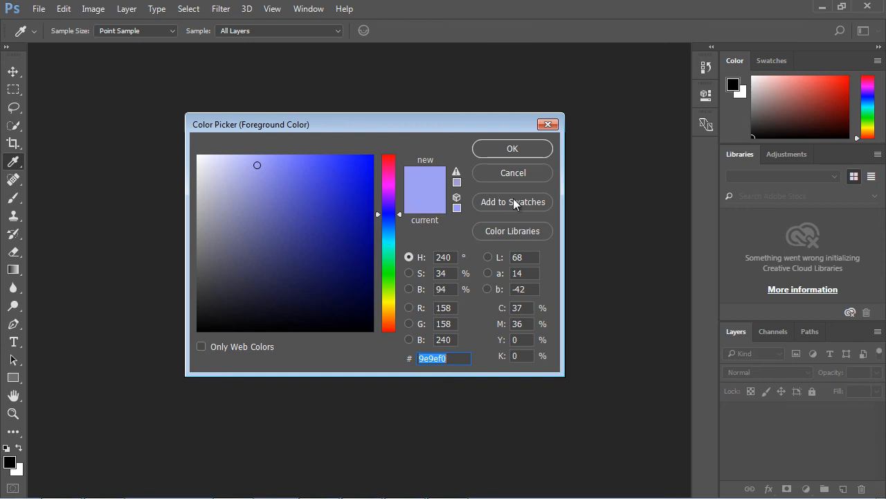
pyautogui.moveTo(409, 291)
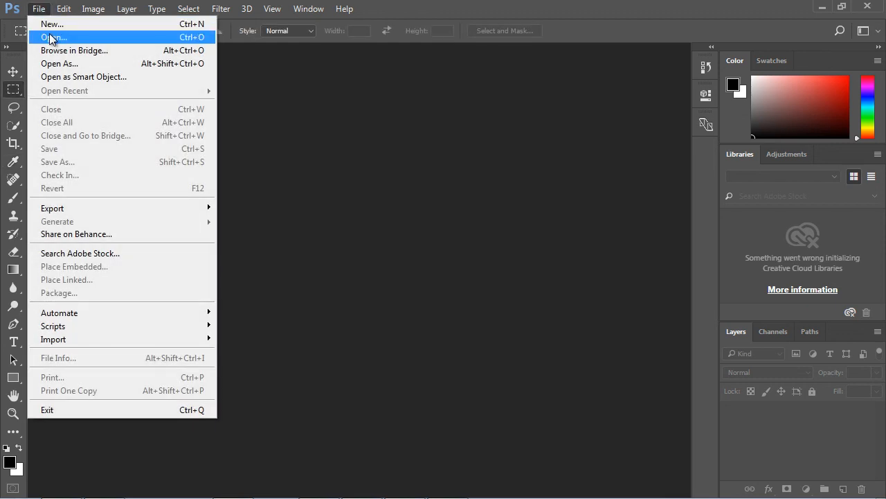
# - Open the Emperor_penguins_(1) photo via File > Open
pyautogui.click(54, 36)
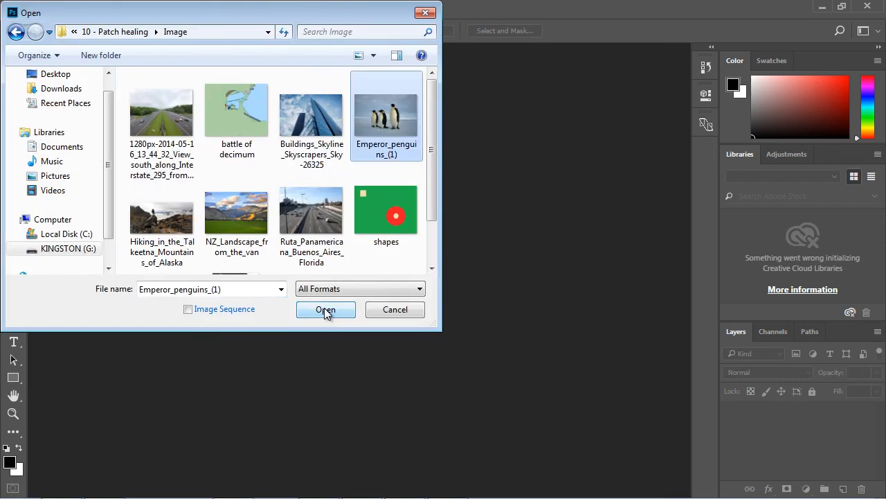
pyautogui.click(325, 310)
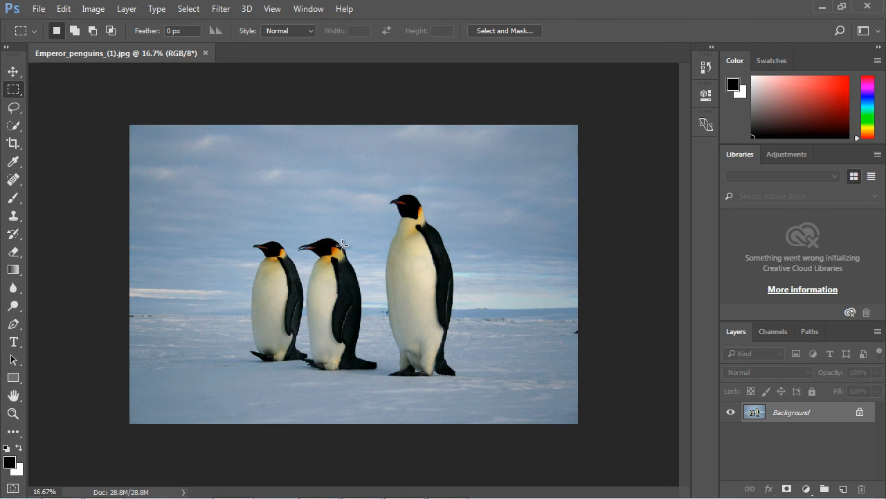
pyautogui.moveTo(29, 430)
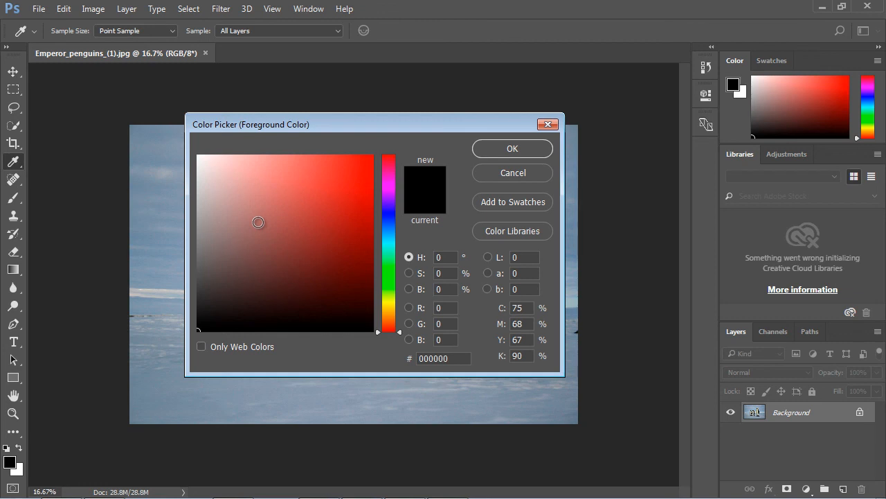
pyautogui.moveTo(164, 209)
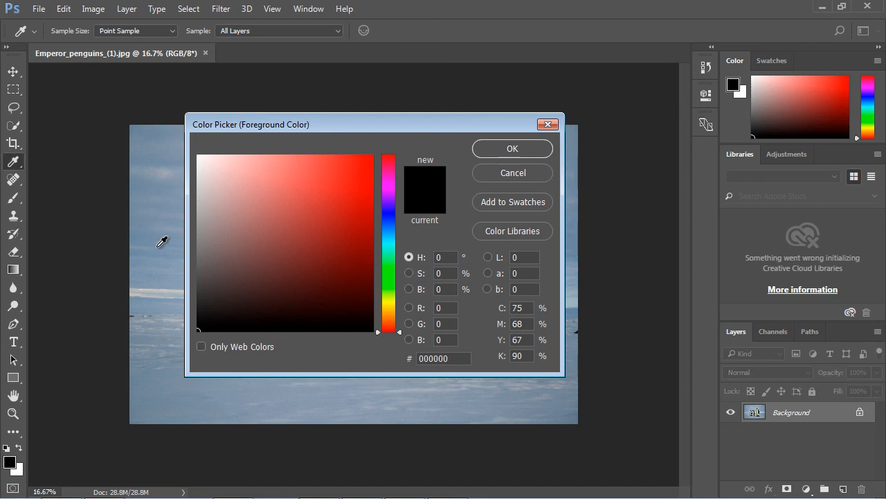
# - Sample the hazy sky with the eyedropper, giving grey blue 7e899b
pyautogui.click(229, 223)
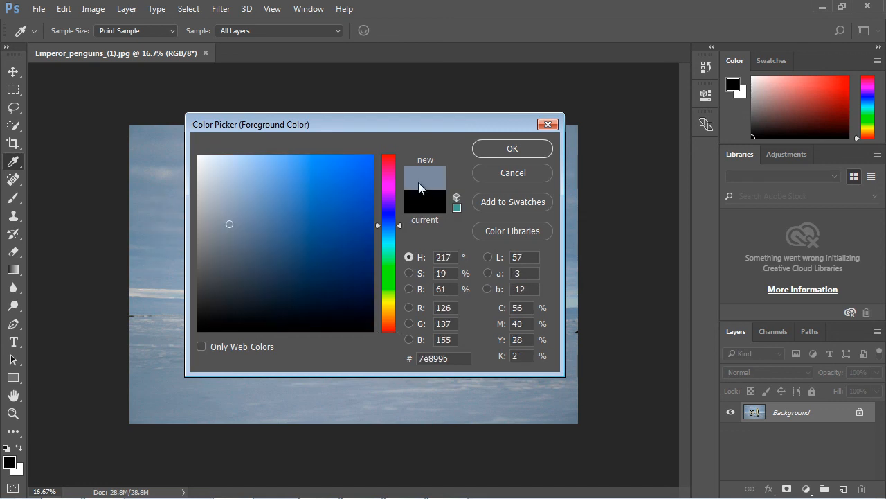
pyautogui.moveTo(424, 182)
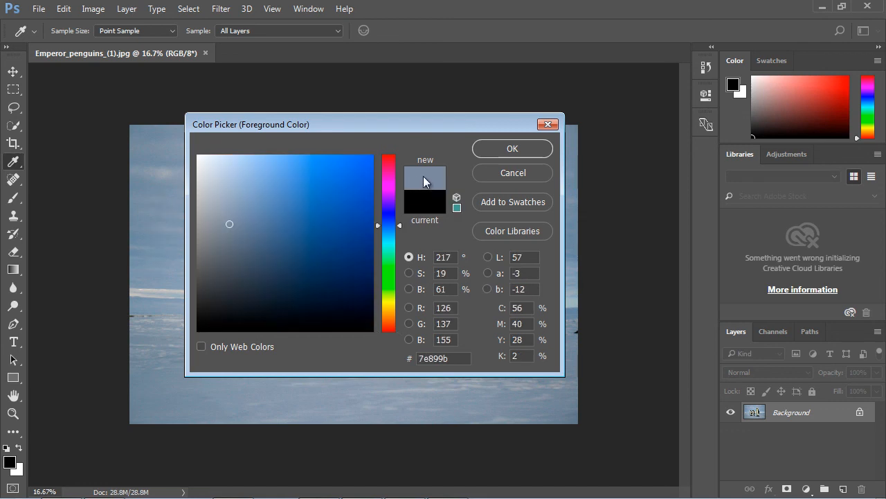